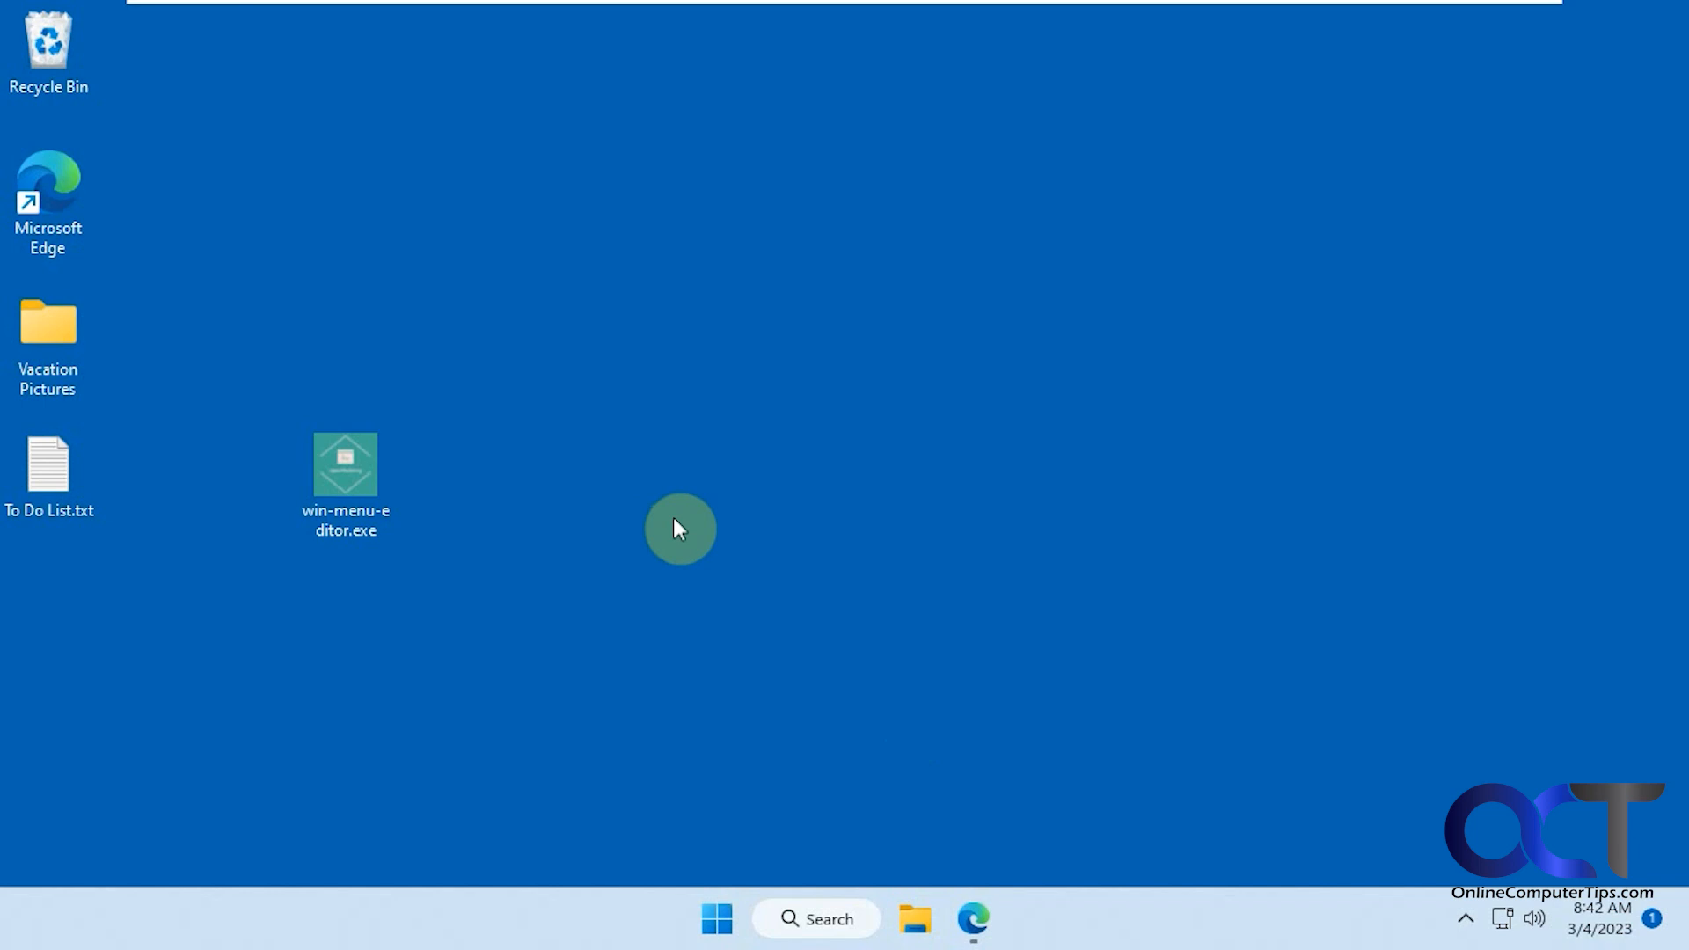
mouse_move(687, 499)
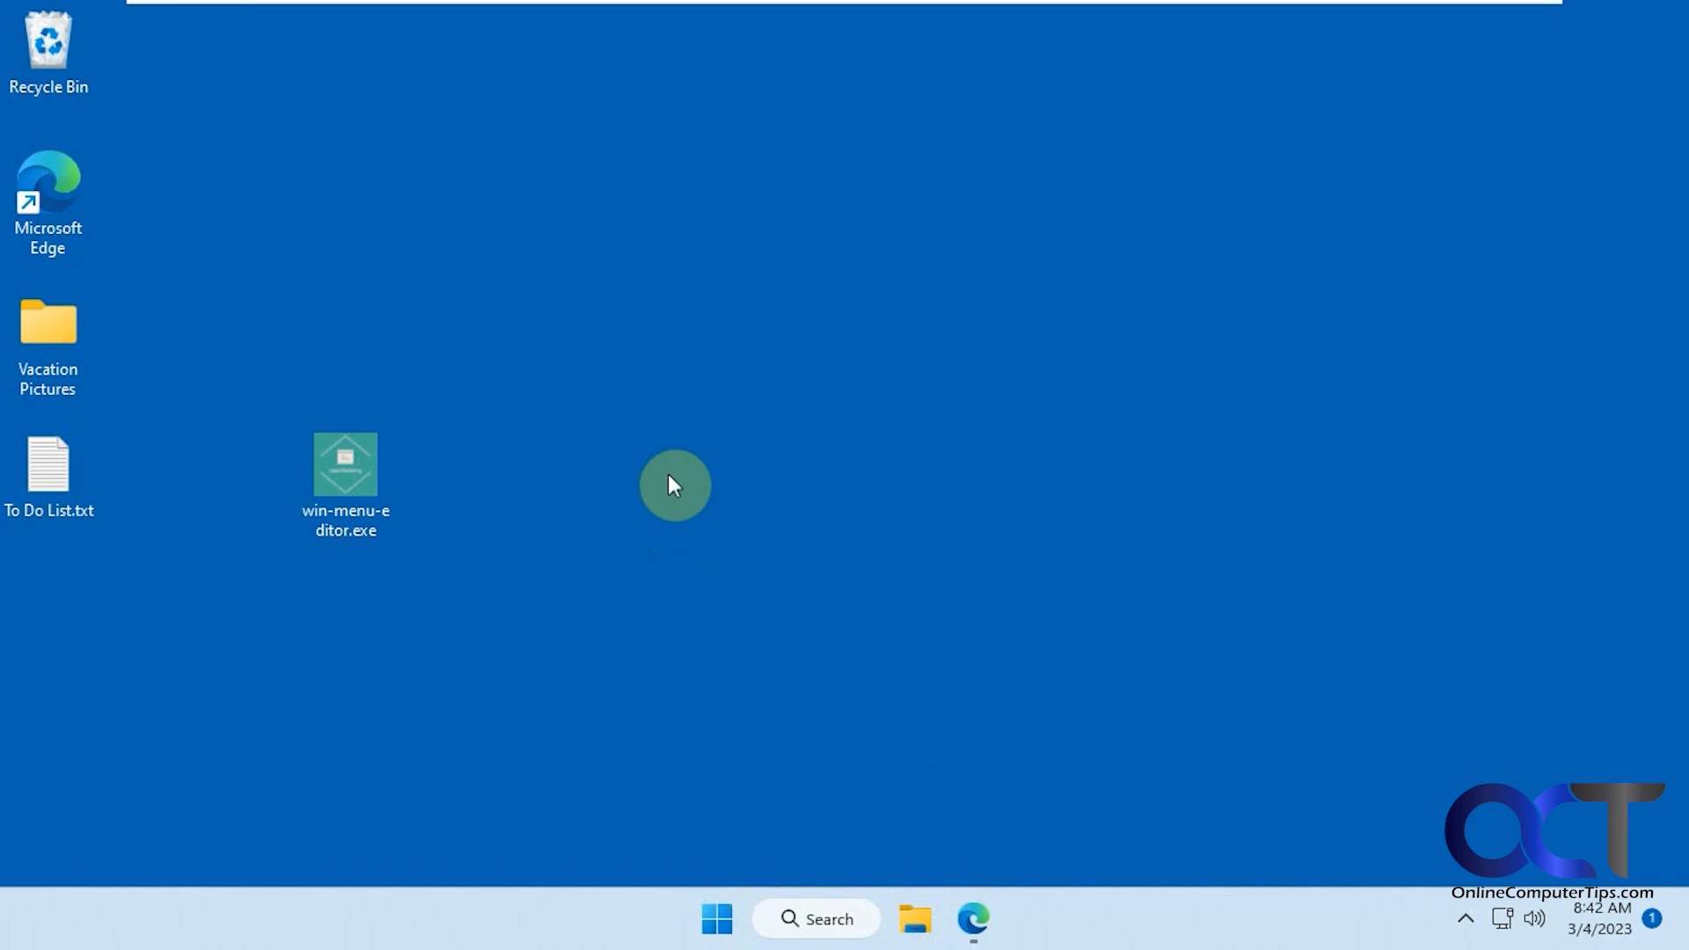
Launch win-menu-editor.exe from the desktop to open Windows 11 Menu Editor.
click(345, 474)
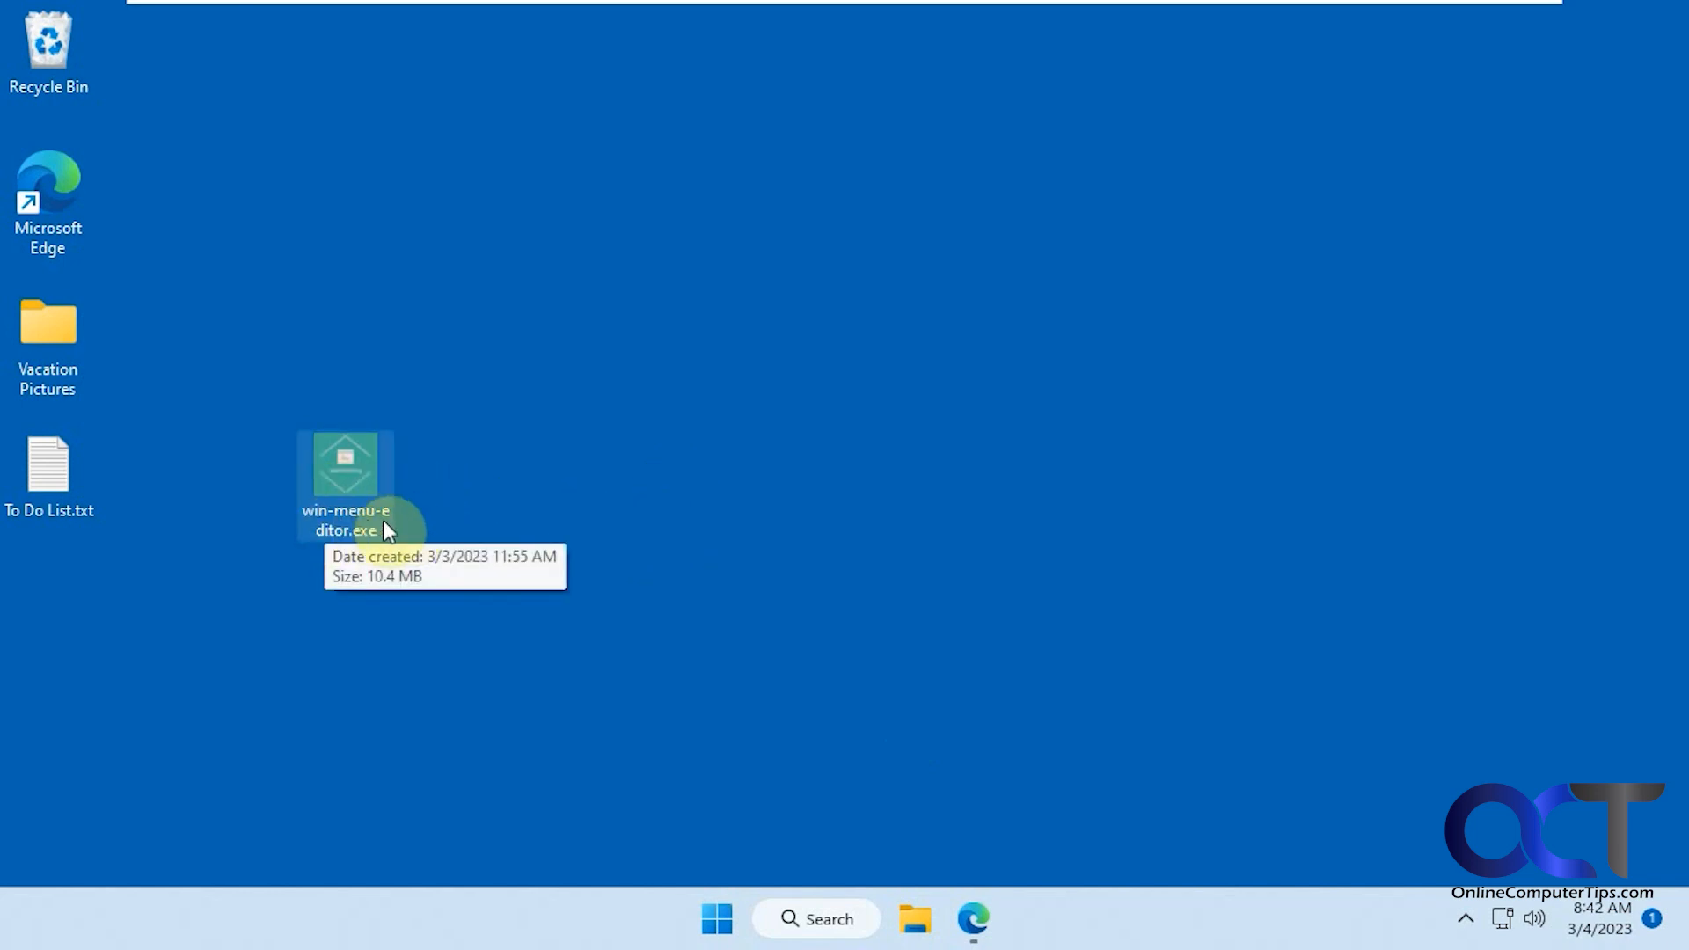
mouse_move(618, 452)
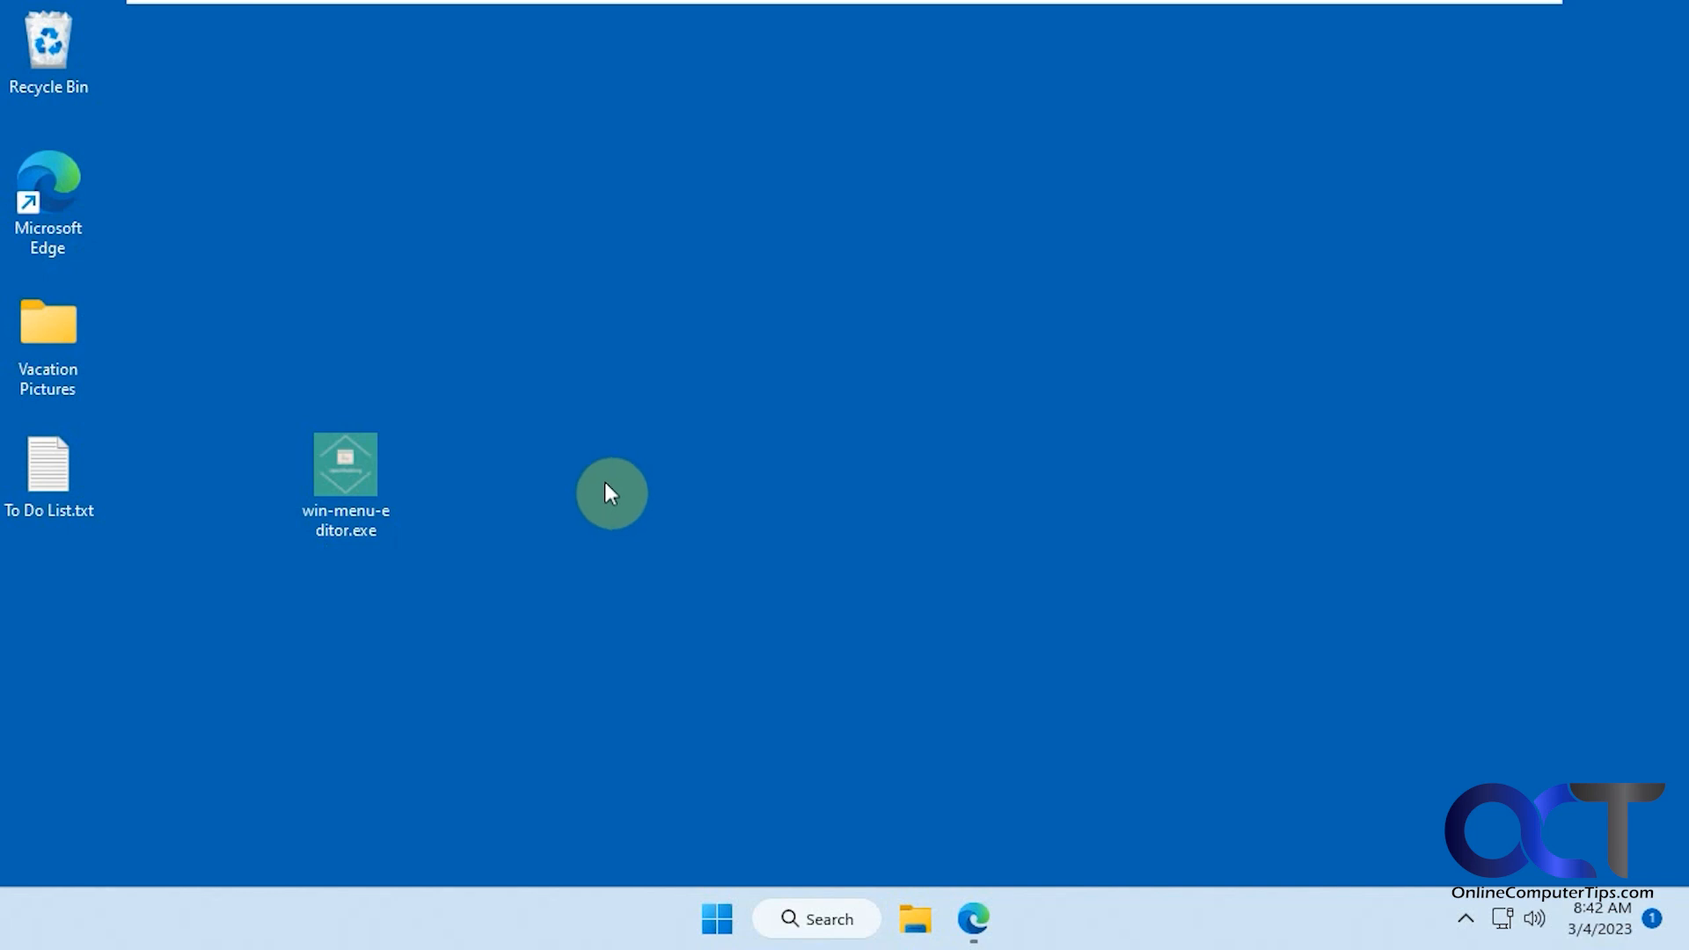
click(345, 464)
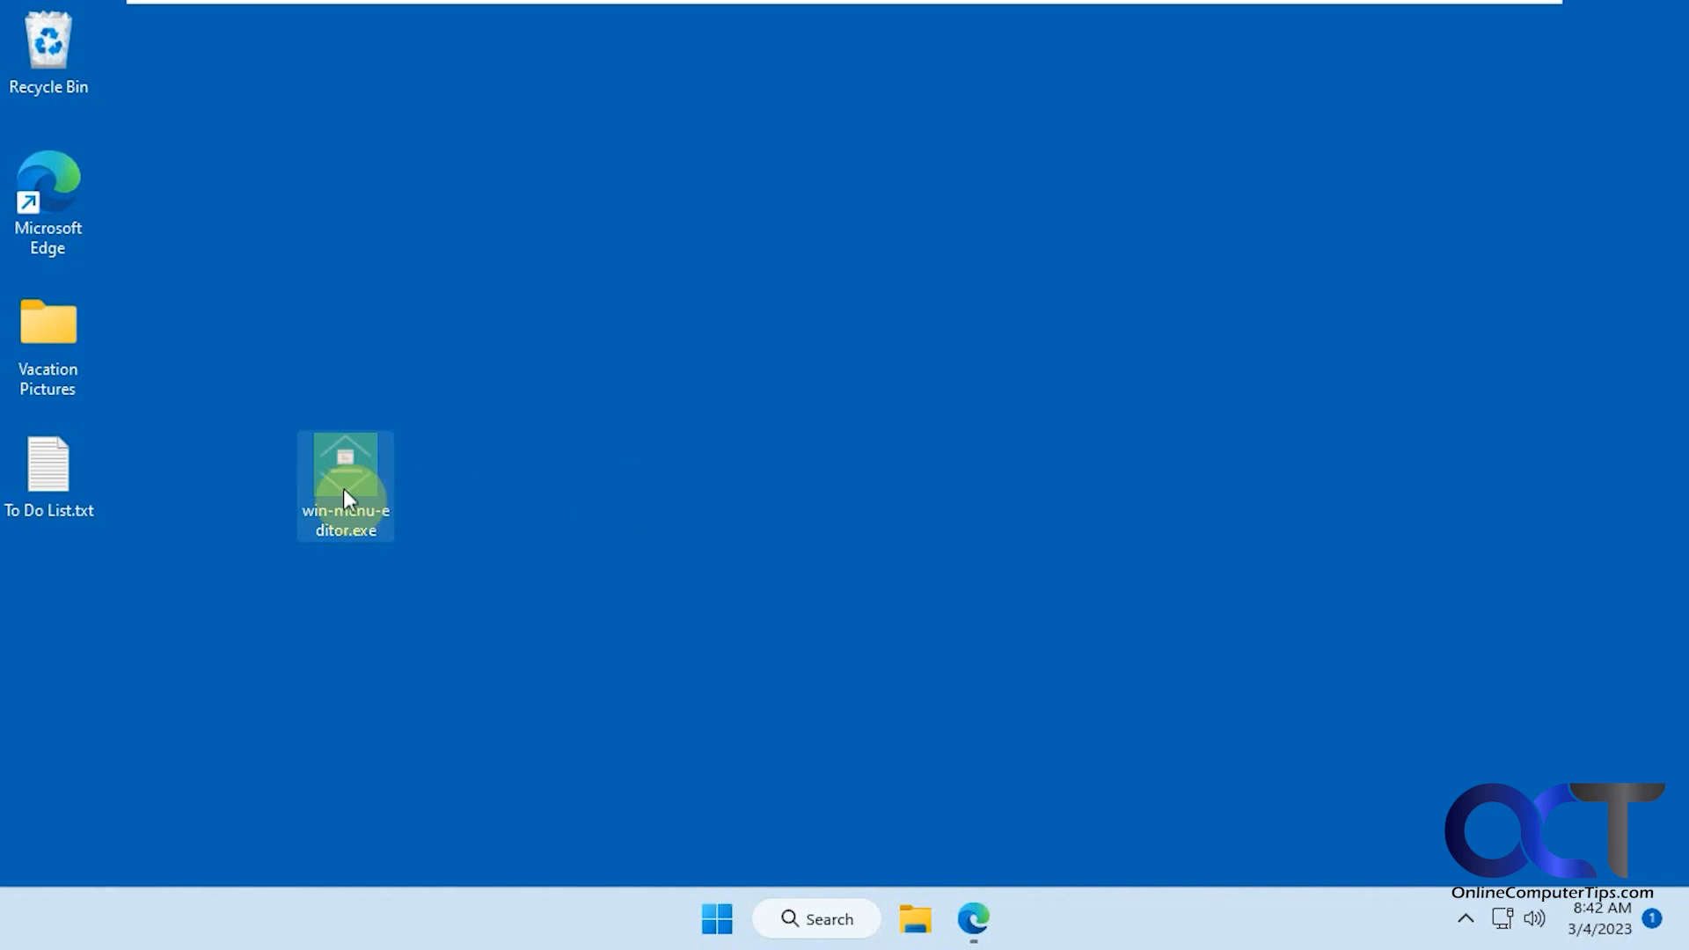
double_click(345, 469)
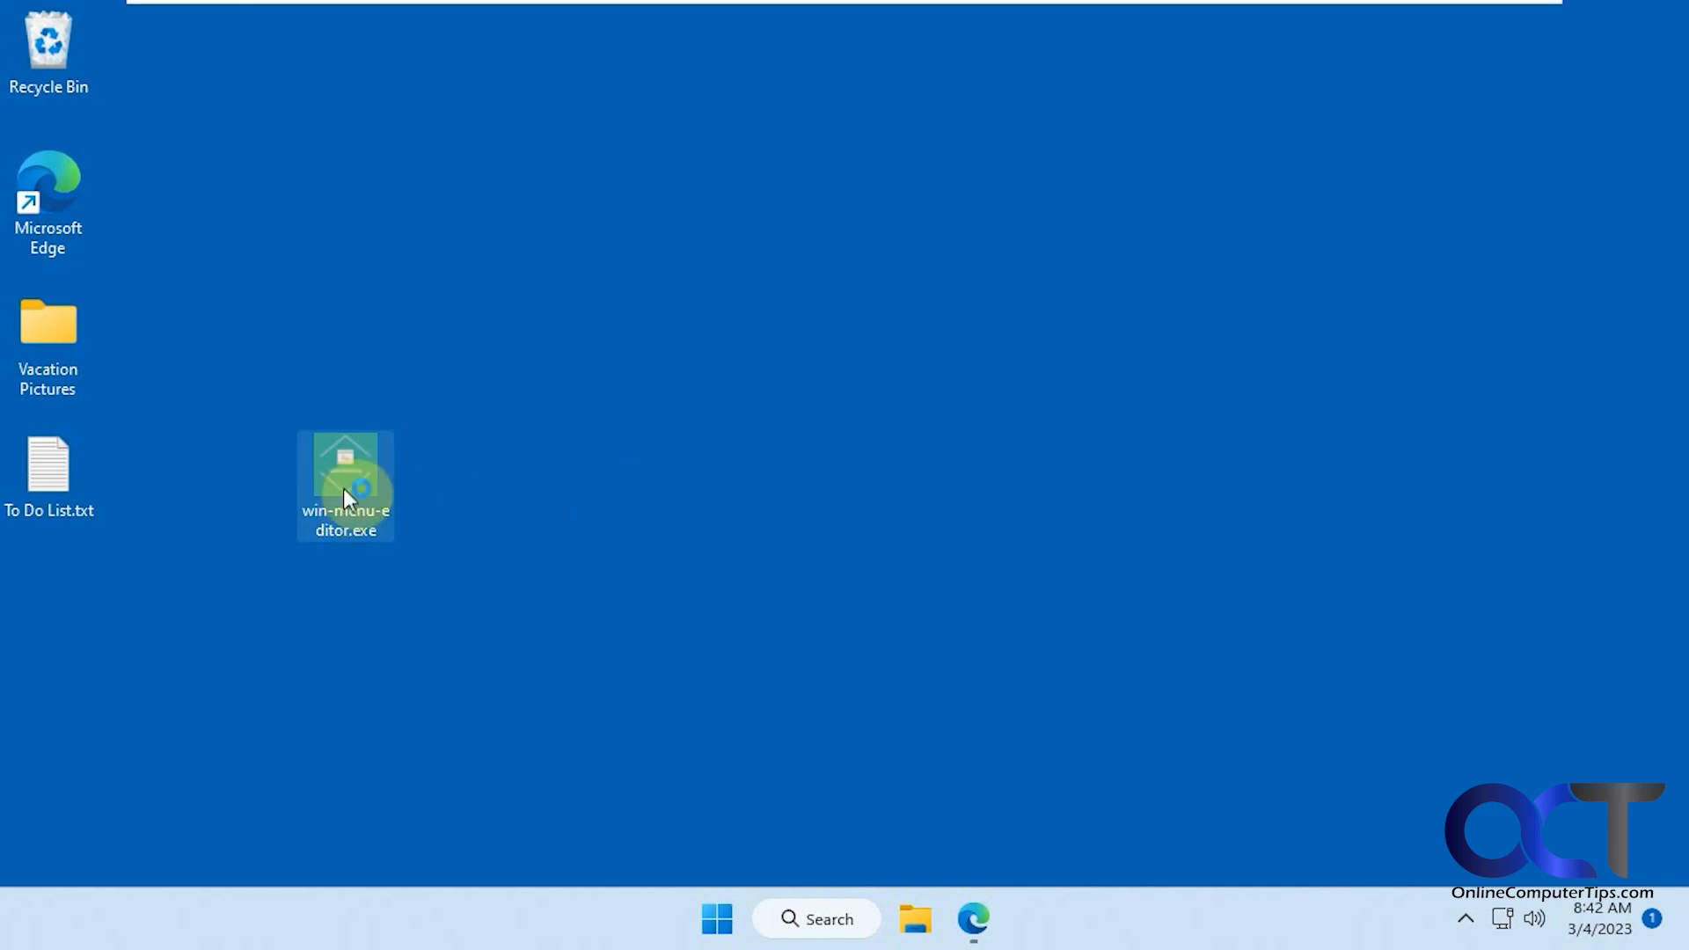
double_click(345, 485)
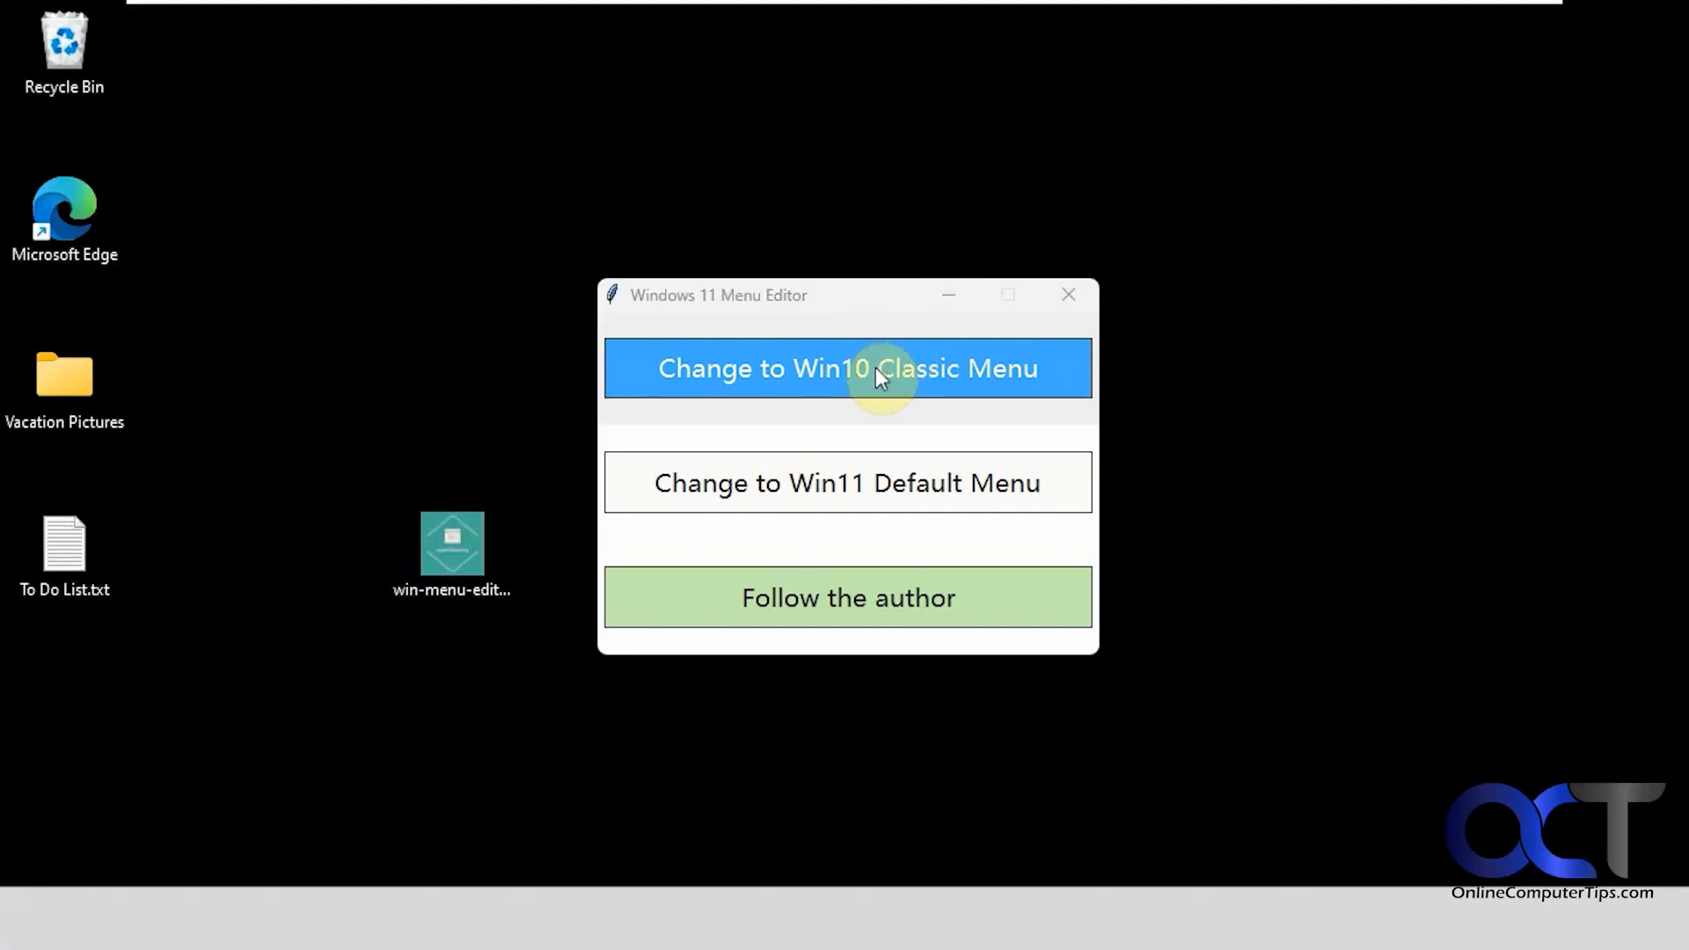
Apply the Win10 classic menu and view it on Vacation Pictures and the desktop.
click(848, 368)
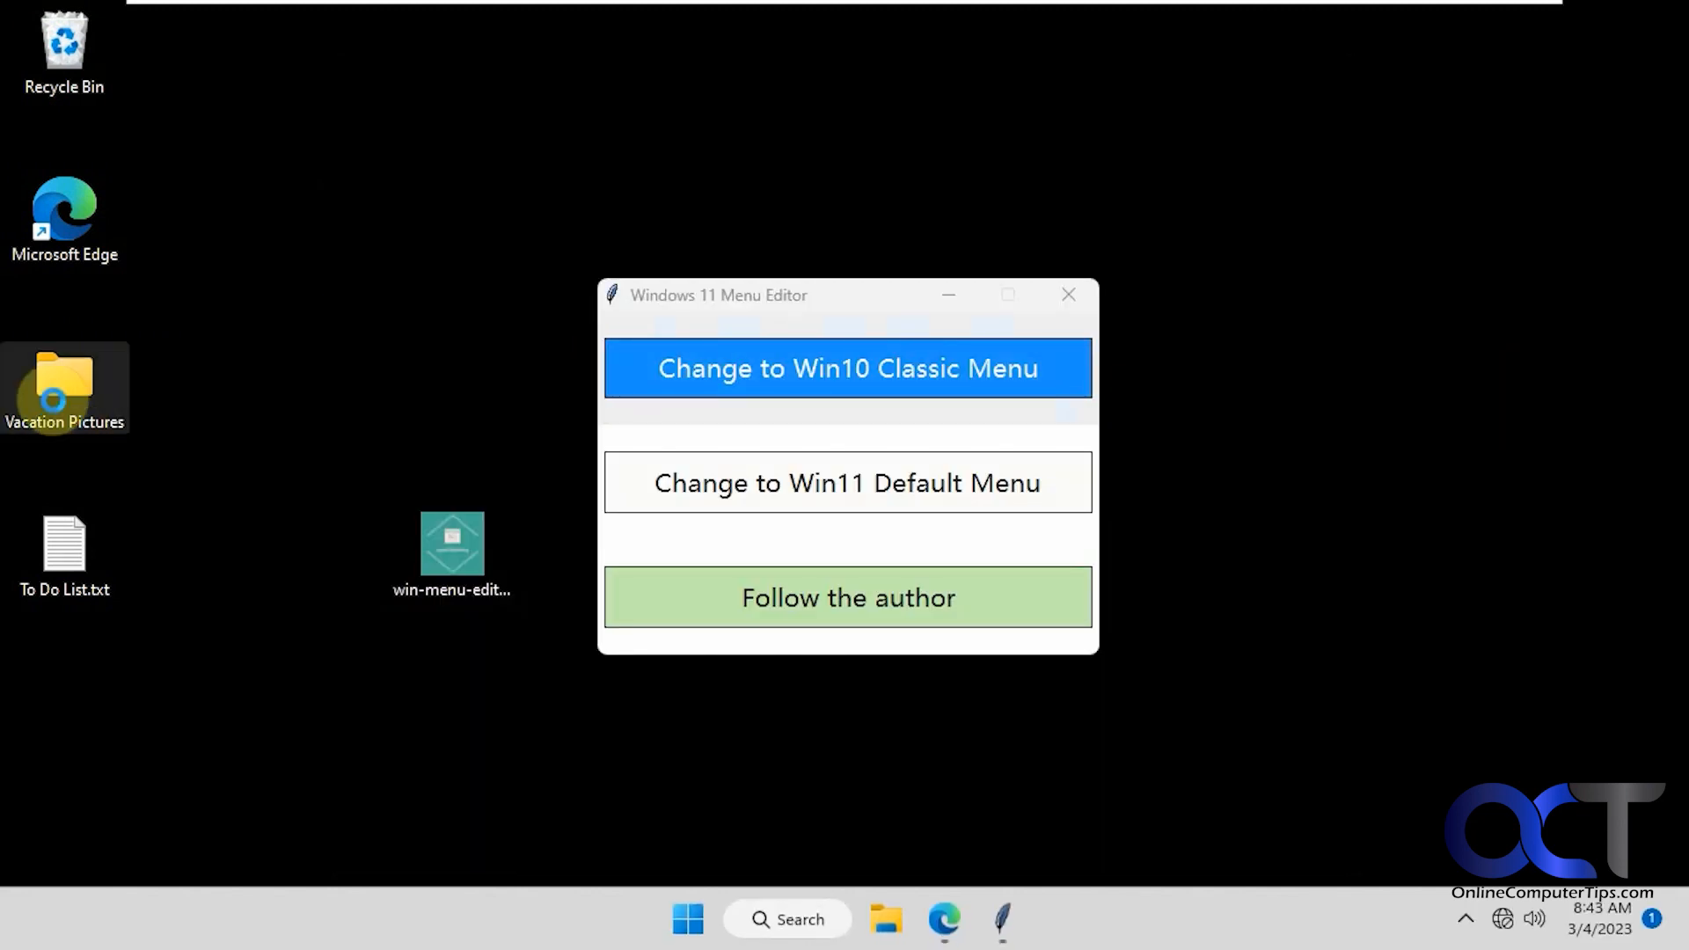
right_click(64, 383)
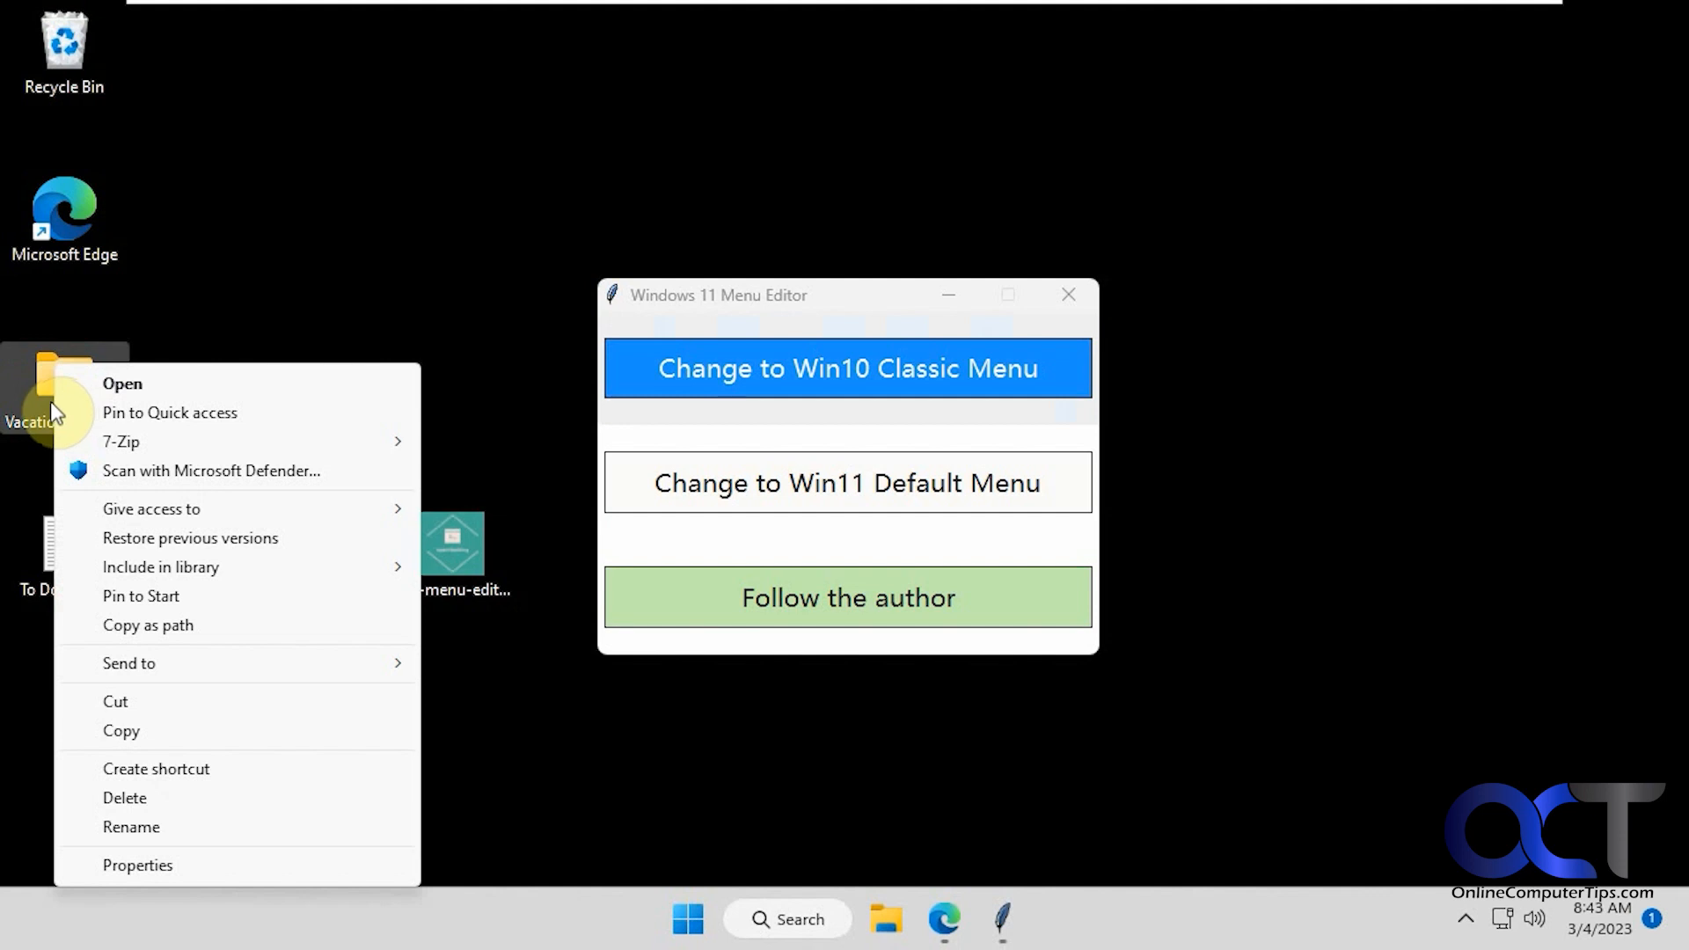
right_click(383, 323)
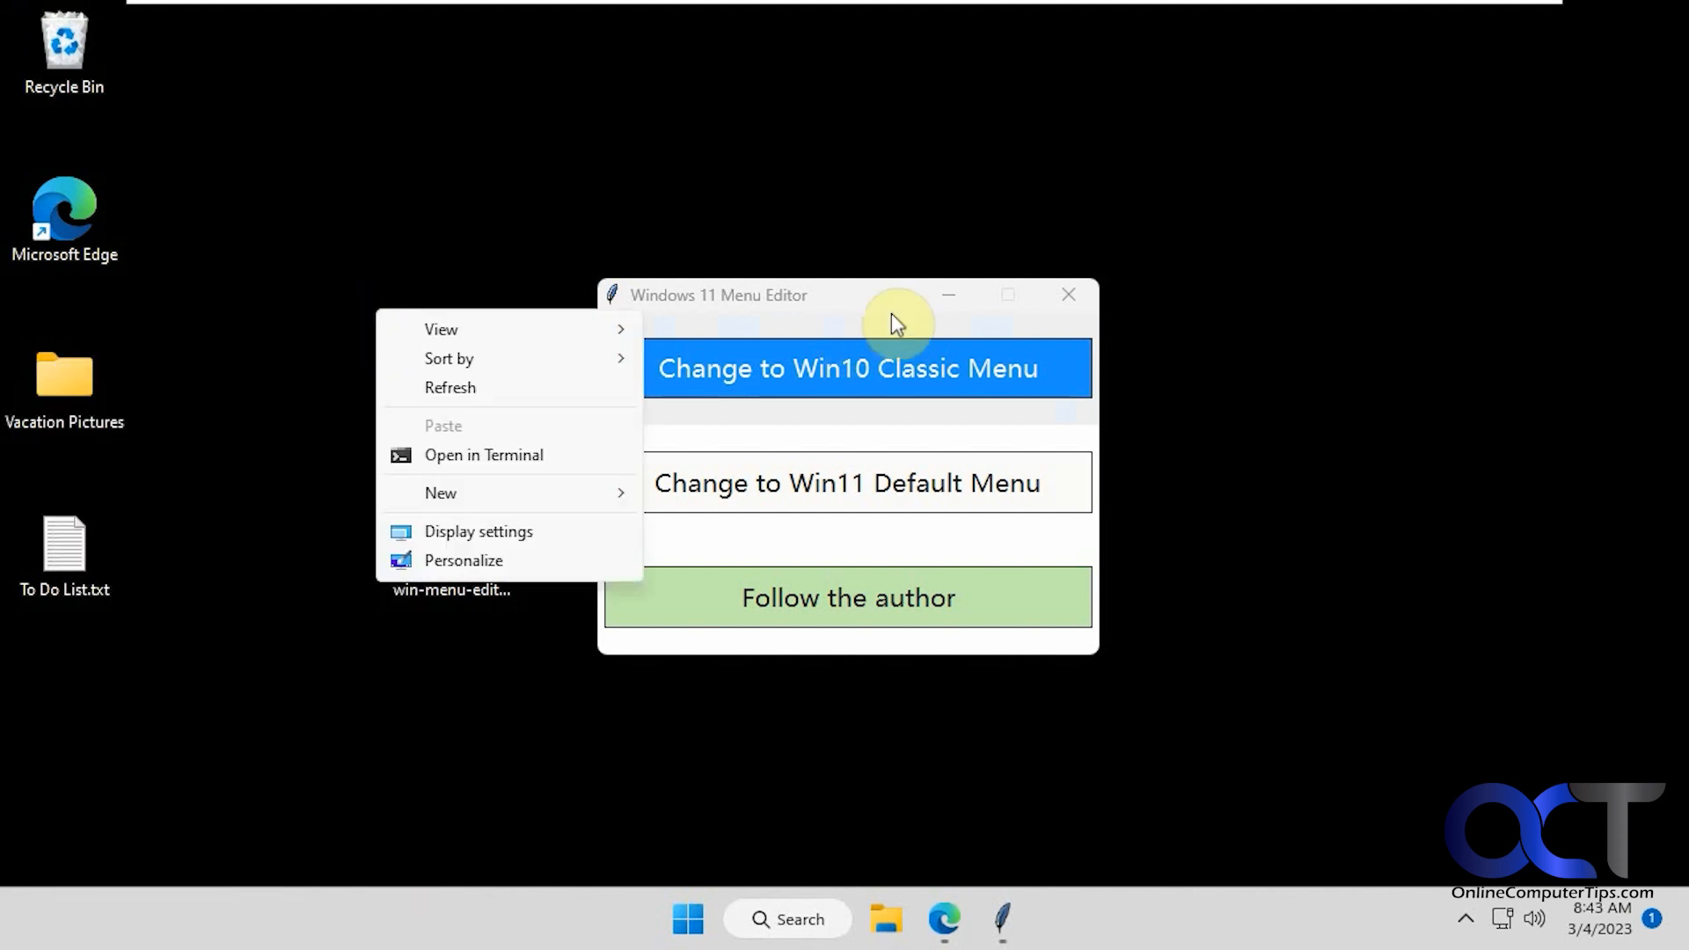
Apply the Win11 default menu and verify it on the Vacation Pictures folder.
click(846, 481)
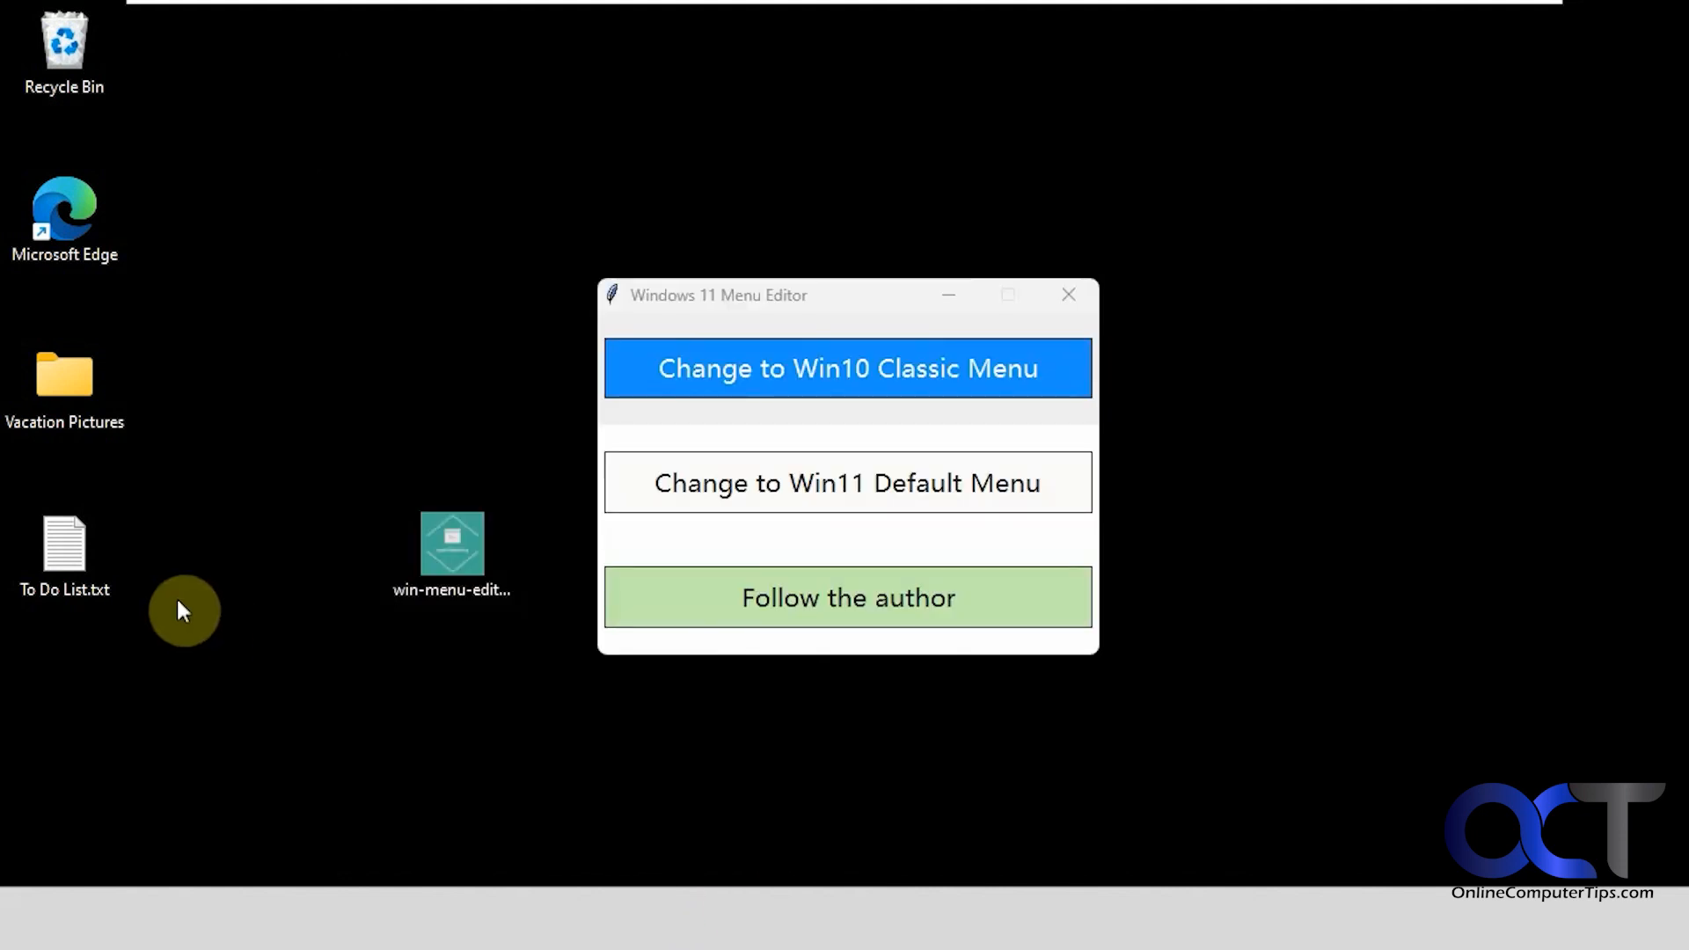
right_click(63, 377)
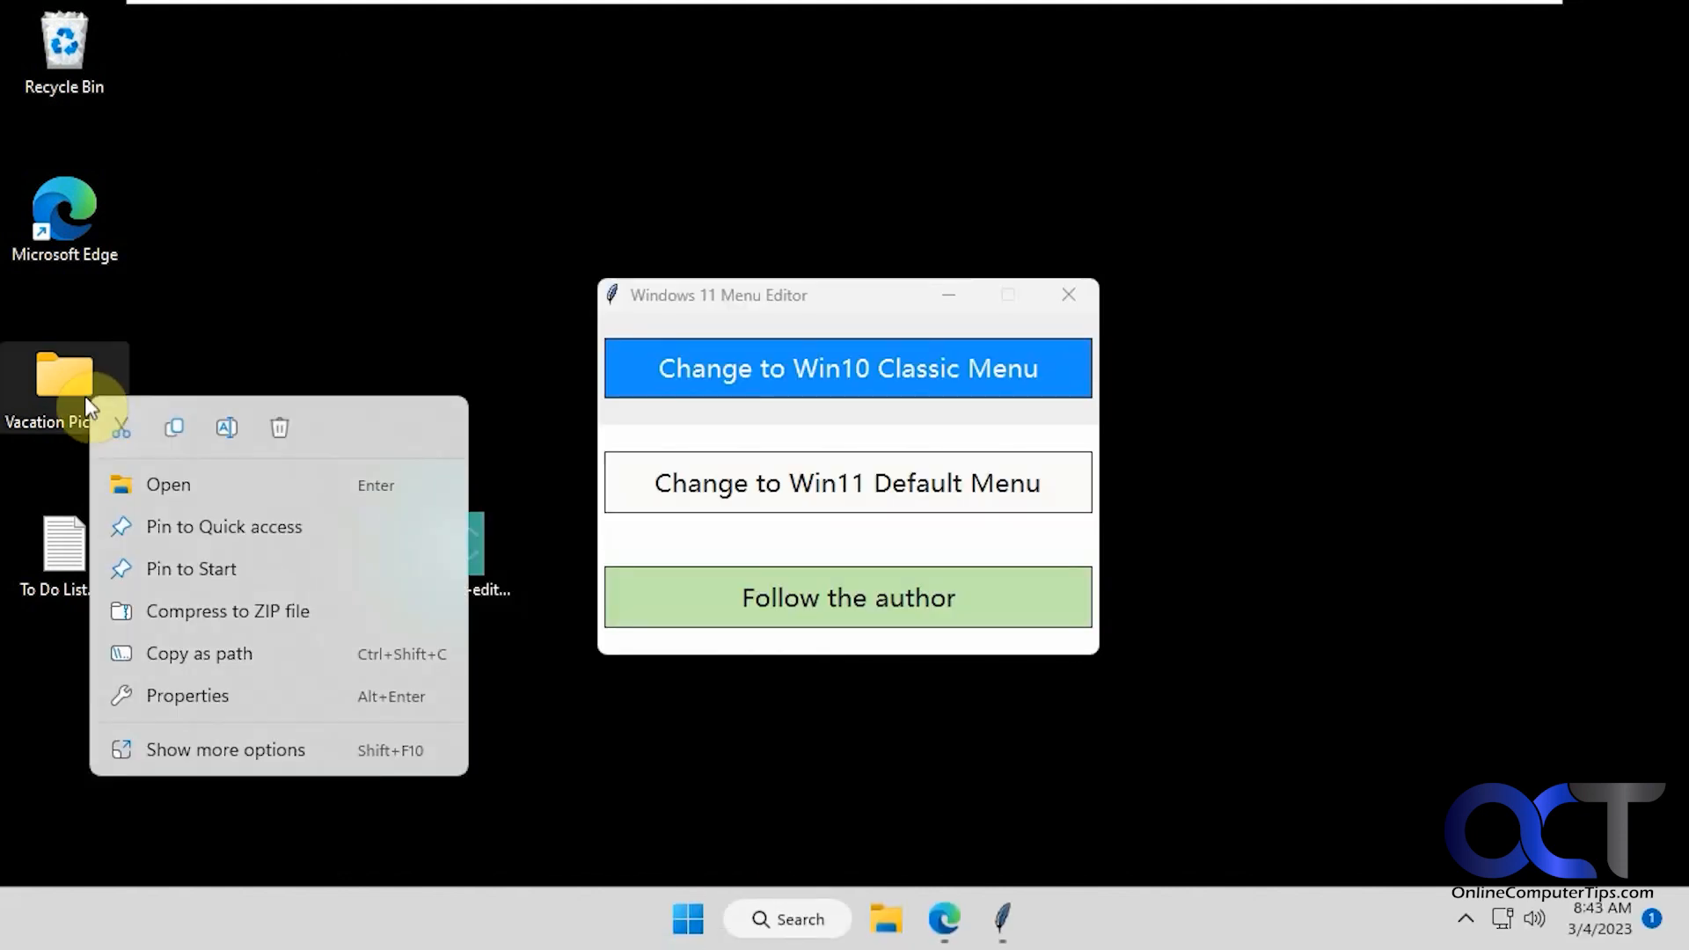
click(225, 749)
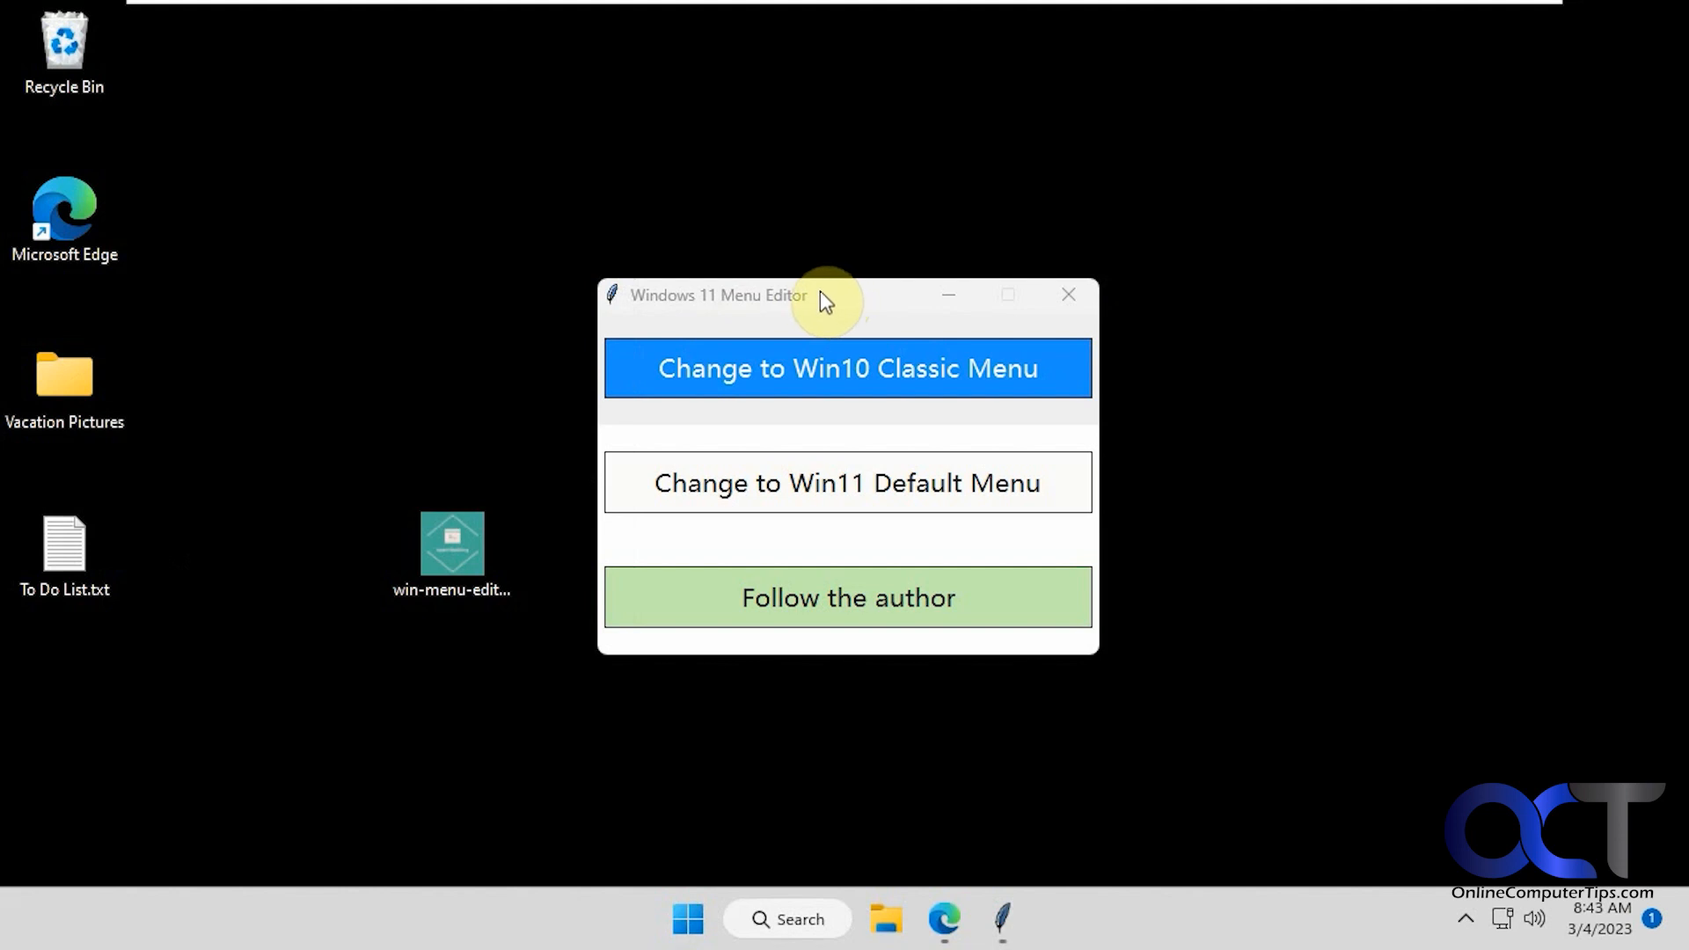
mouse_move(848, 305)
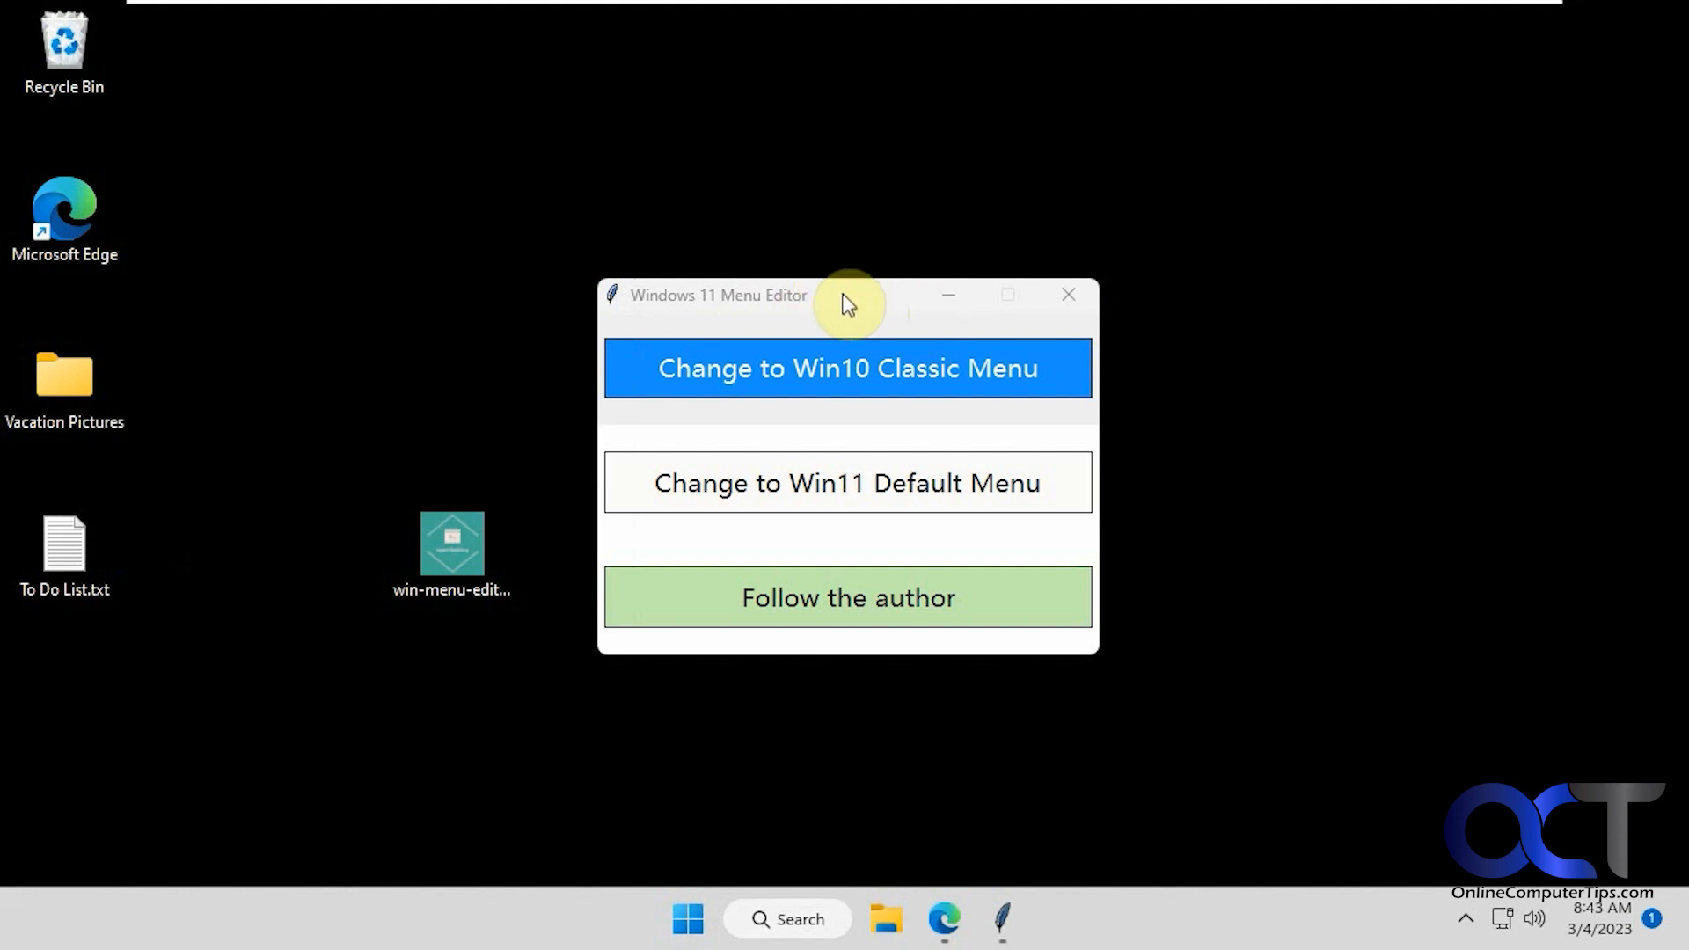